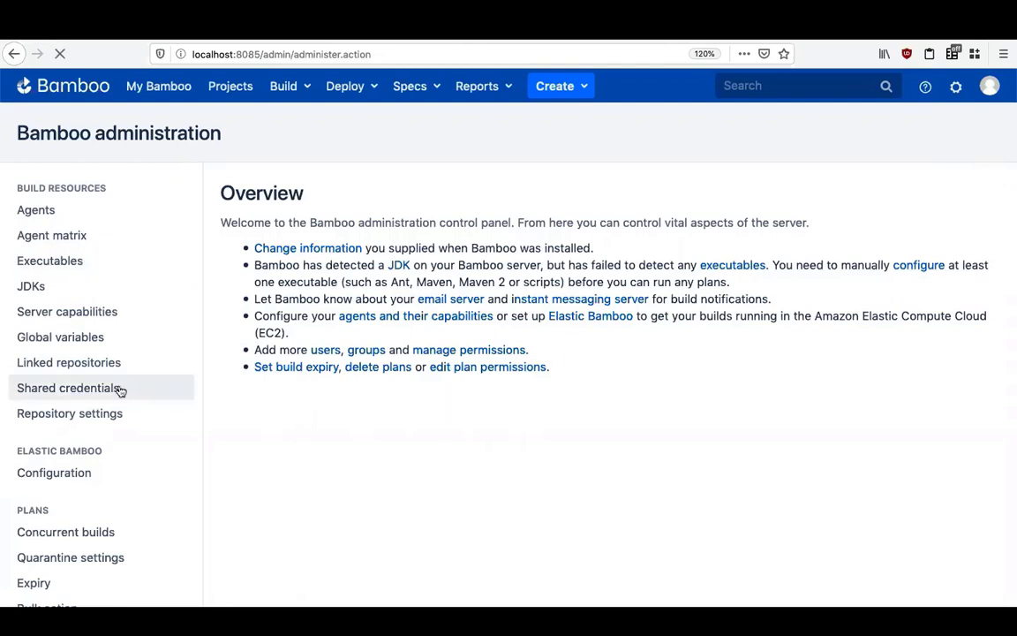
Step: Start a new username-and-password shared credential and begin naming it for the 42Crunch token
left_click(67, 388)
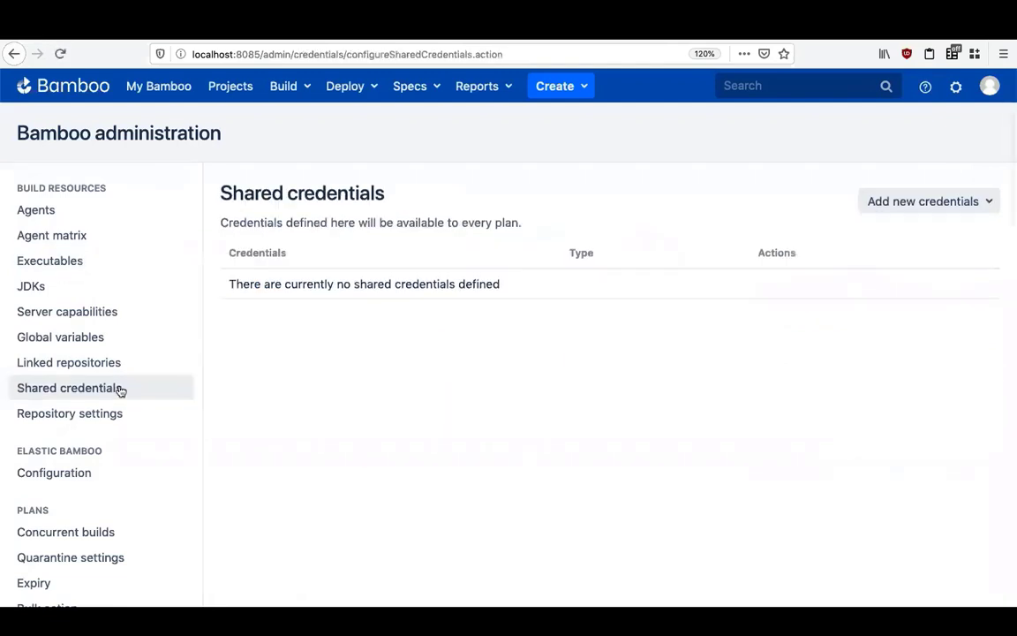
left_click(922, 201)
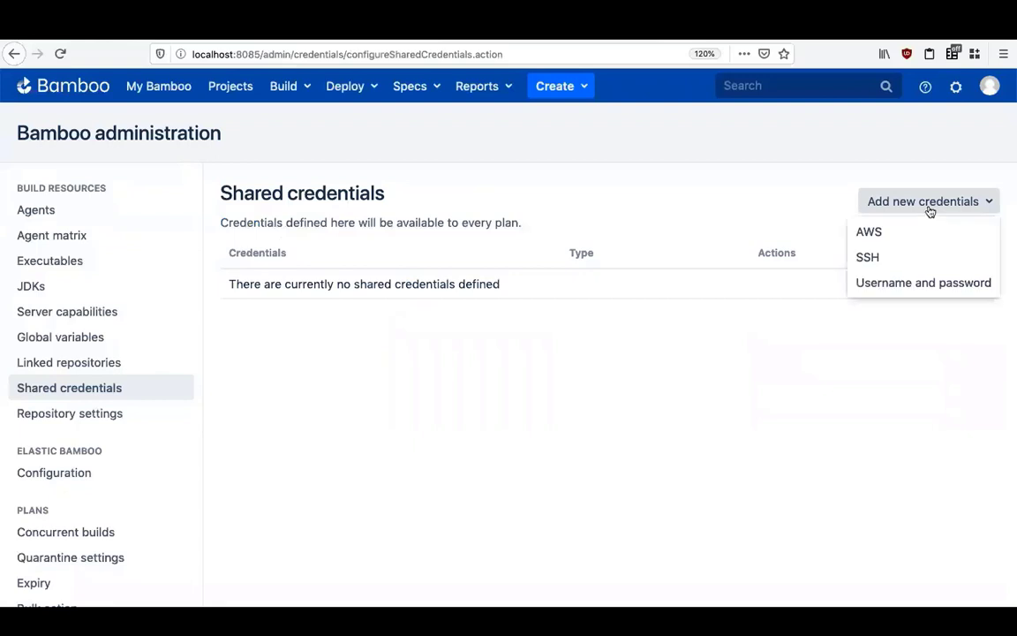
mouse_move(922, 282)
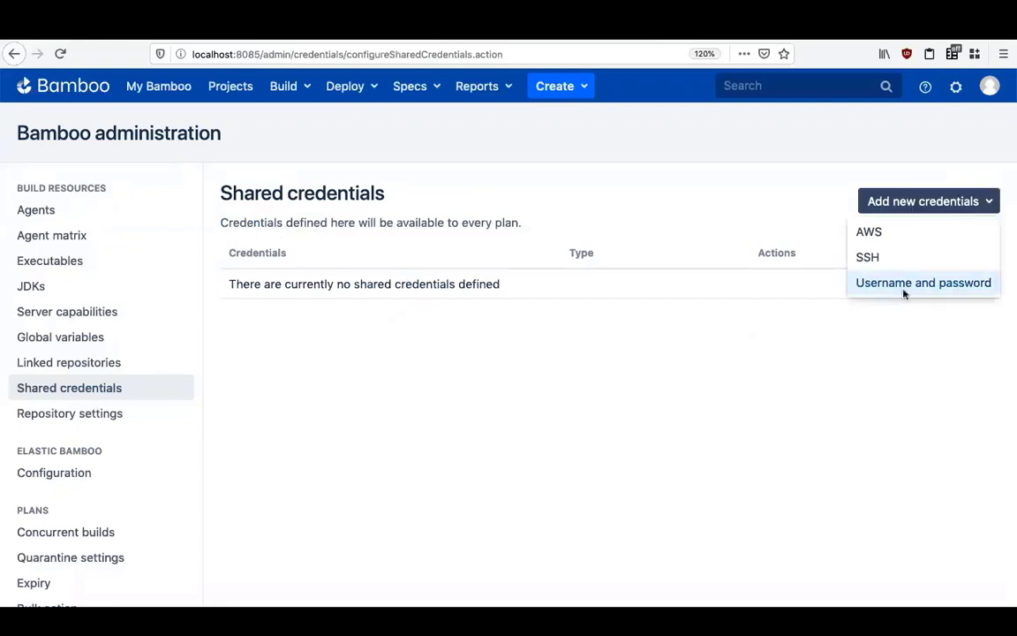
left_click(921, 283)
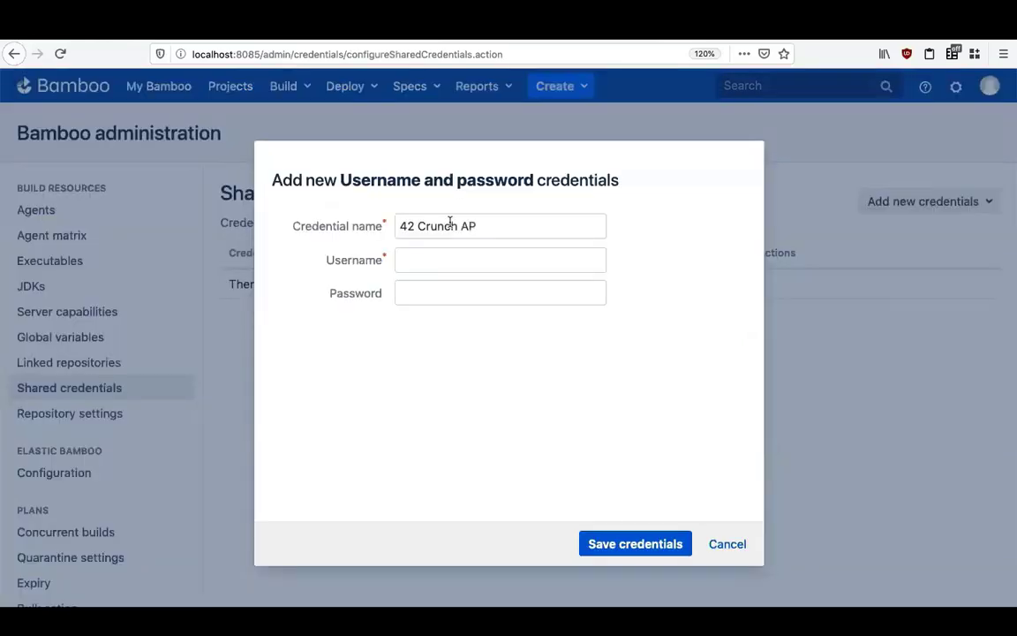
type("bam")
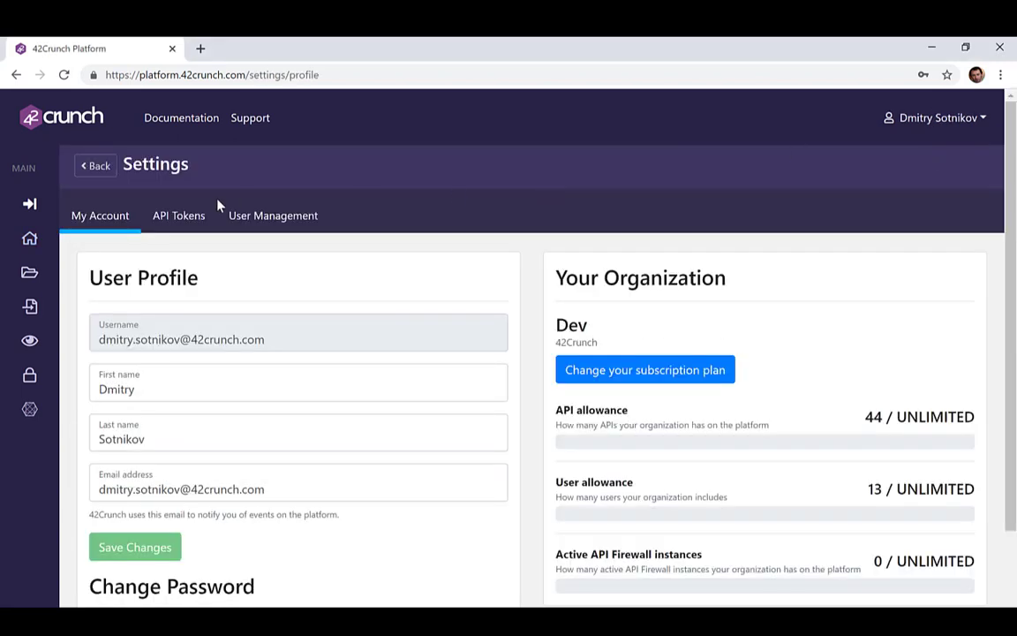
Step: Generate a 42Crunch API token named Bamboo with the Security Audit permission ticked
left_click(178, 215)
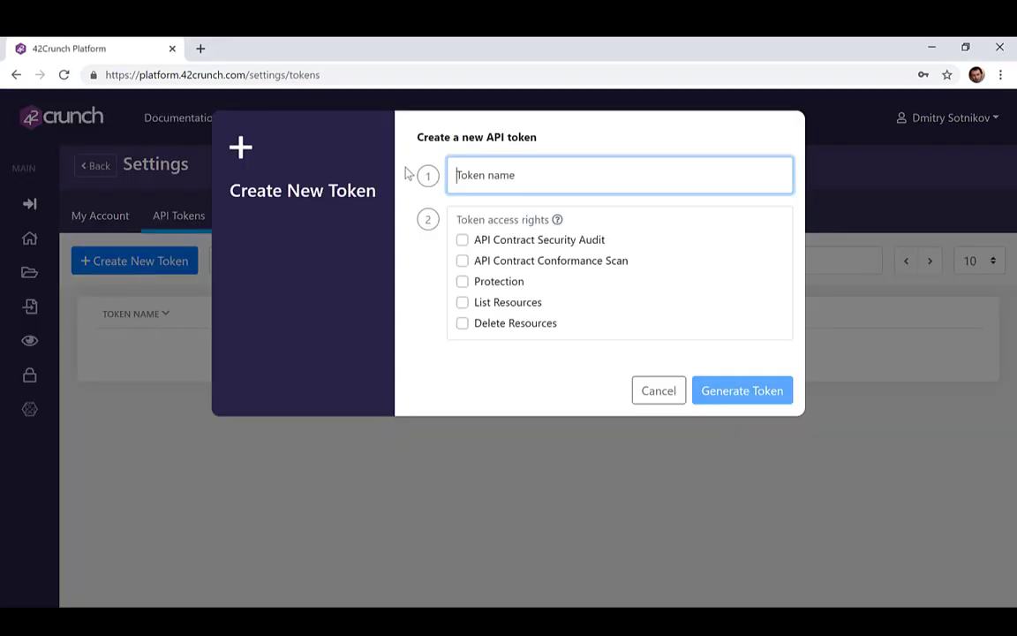
type("Bamboo")
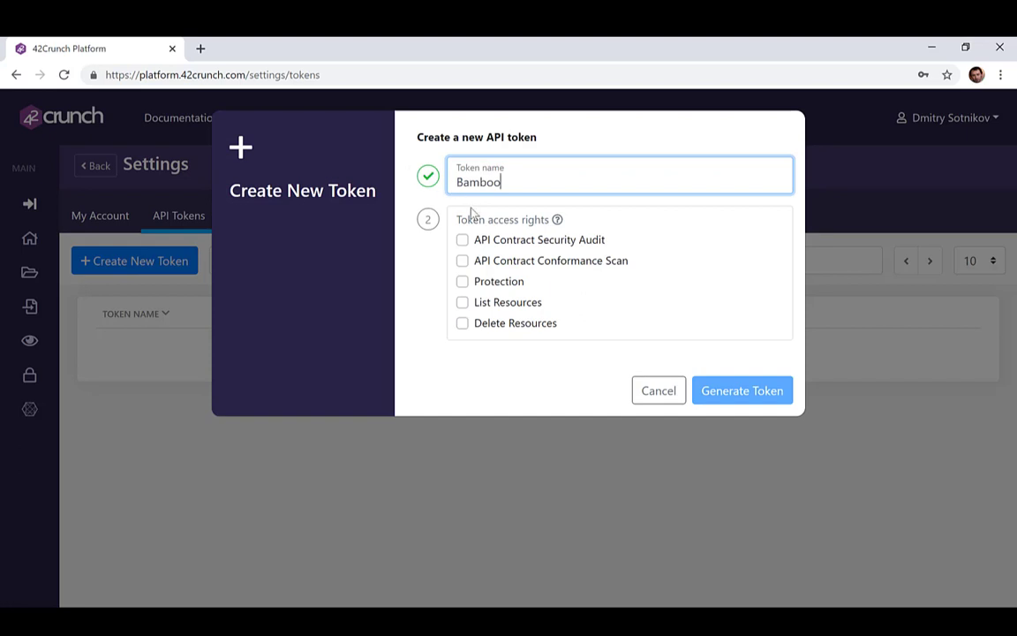
left_click(463, 240)
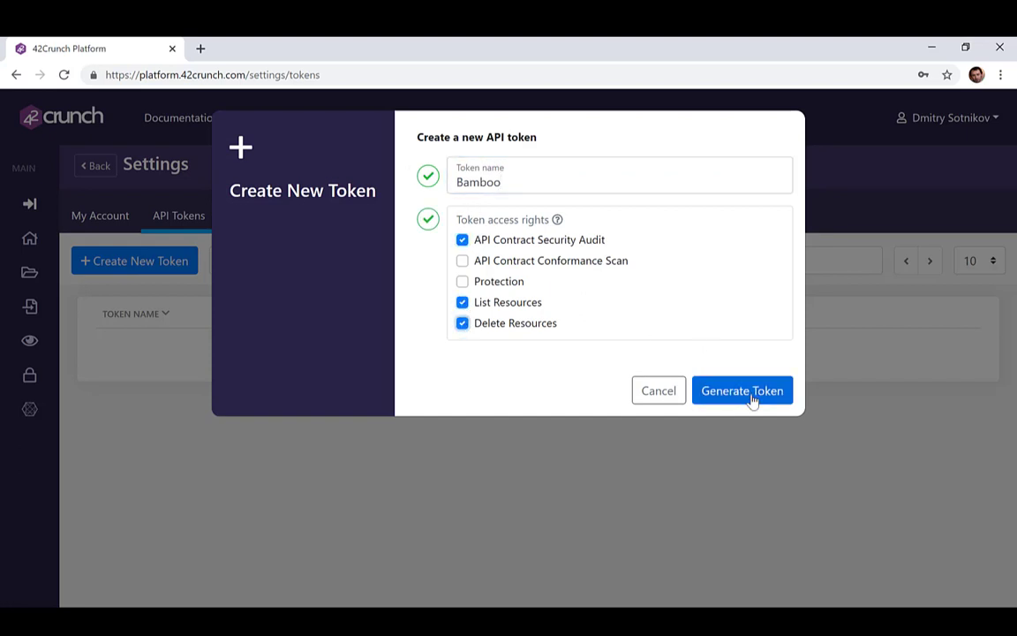
left_click(742, 391)
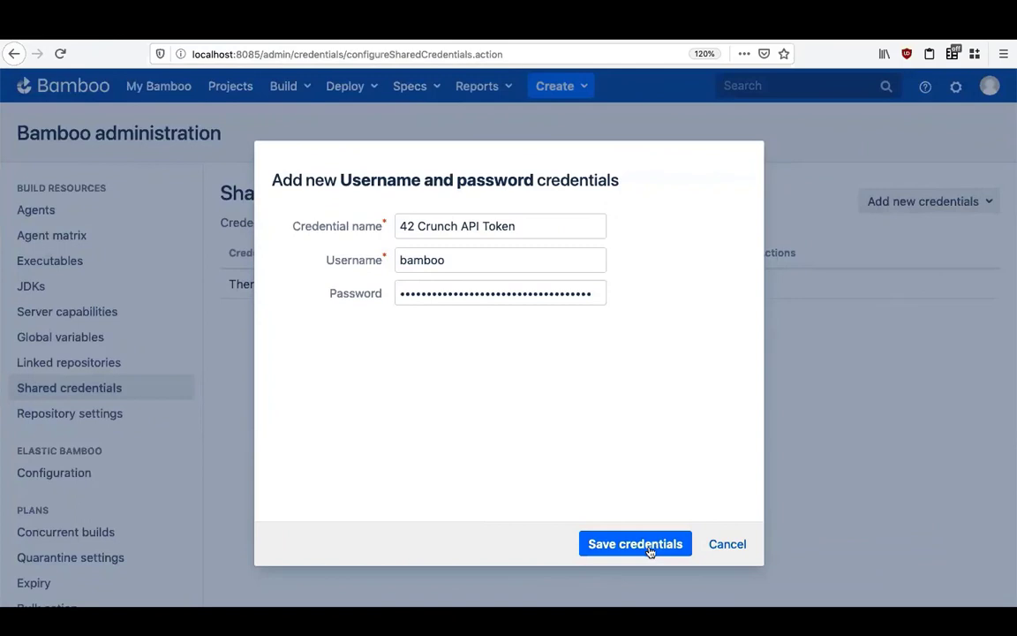
Step: Save the 42 Crunch API Token credential, then reach the test project's web plan Default Job configuration
left_click(635, 544)
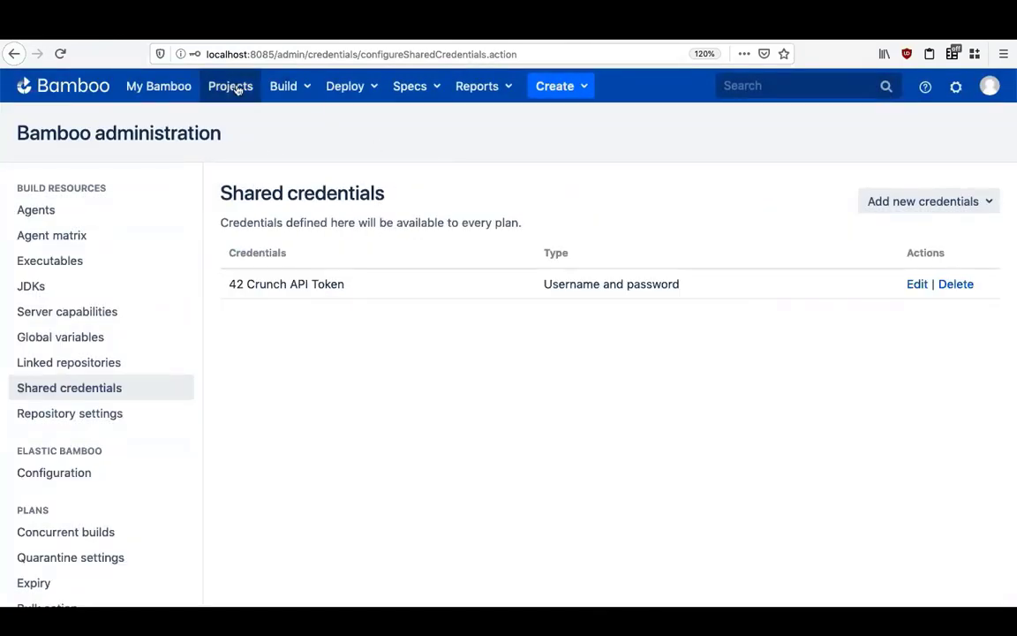
left_click(230, 84)
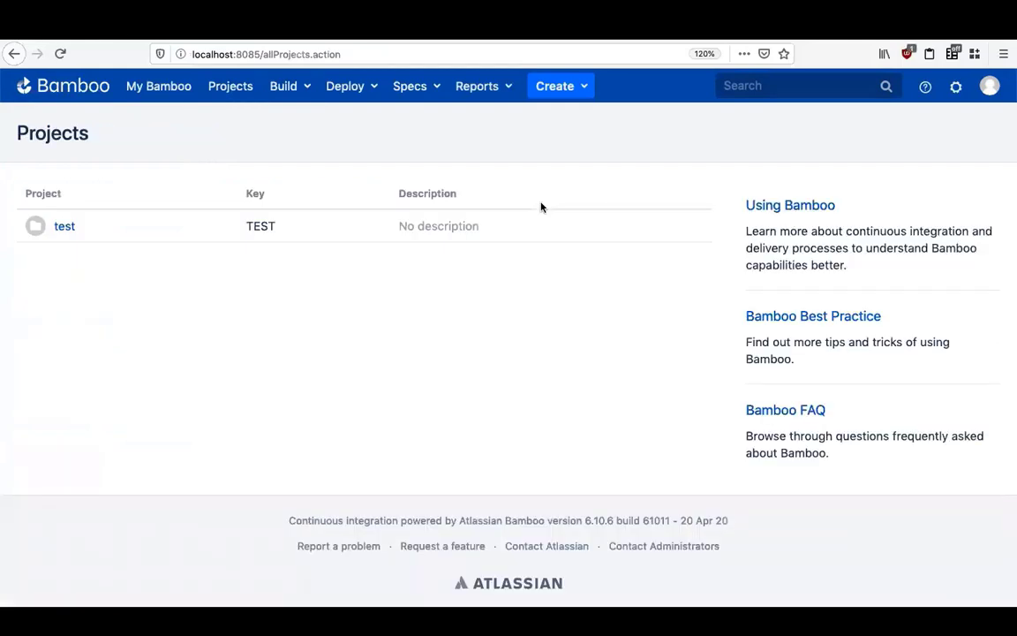
mouse_move(88, 233)
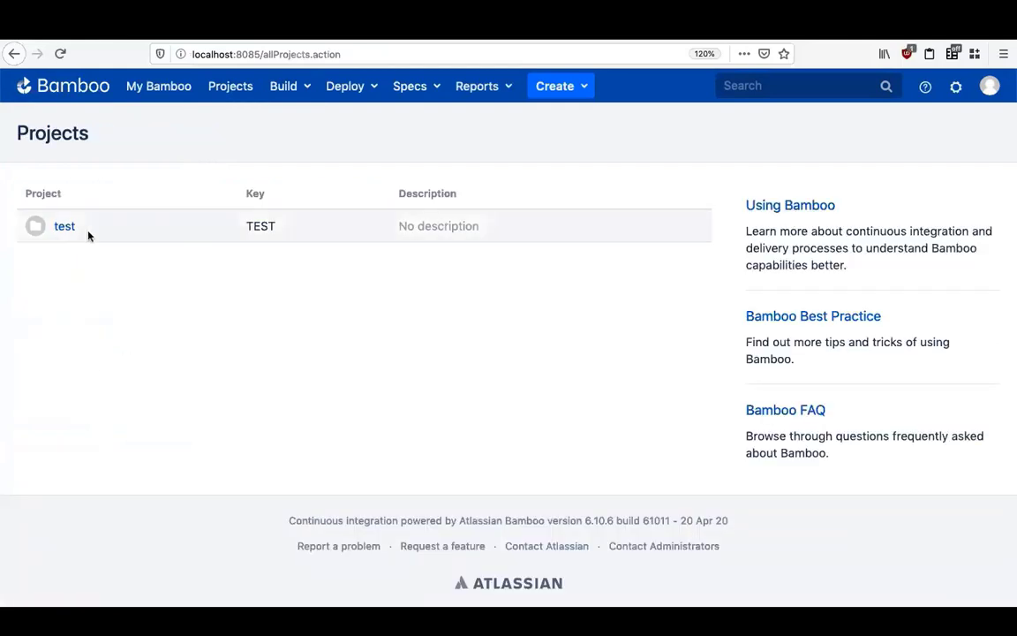
left_click(64, 226)
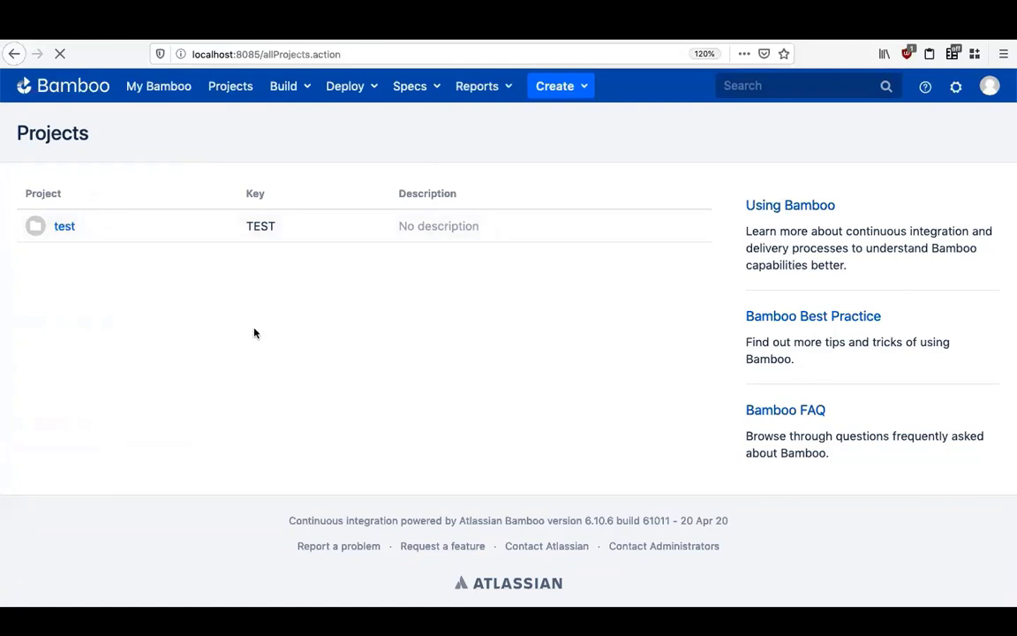
left_click(64, 226)
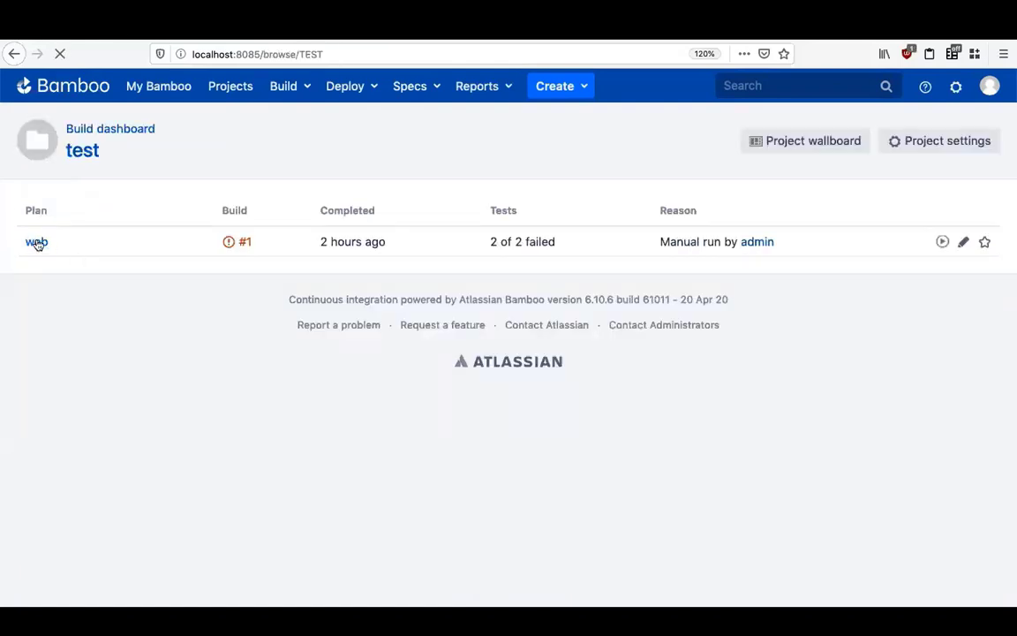
left_click(957, 141)
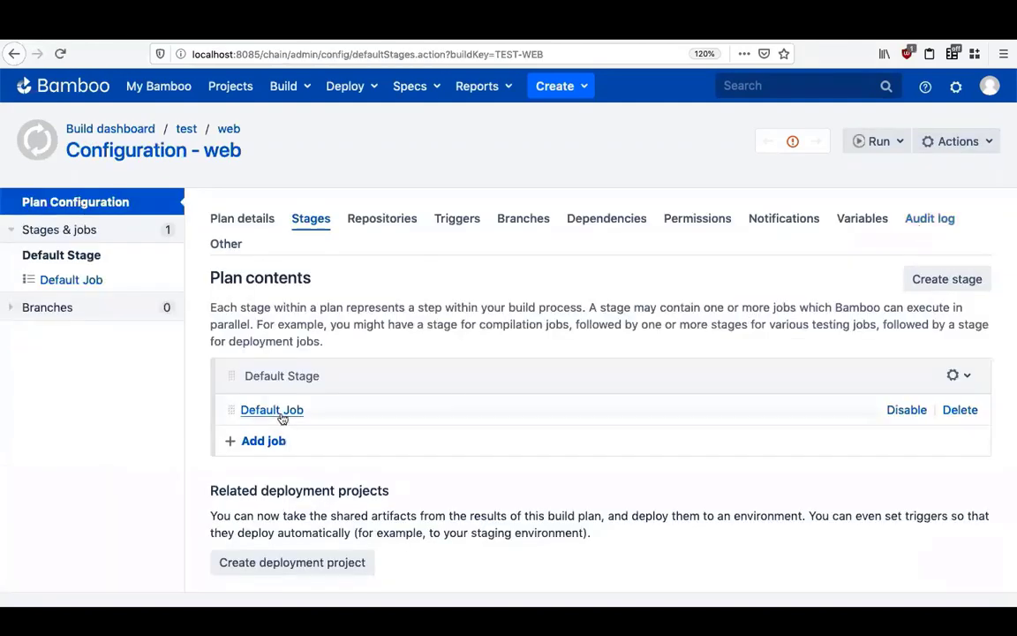
left_click(272, 409)
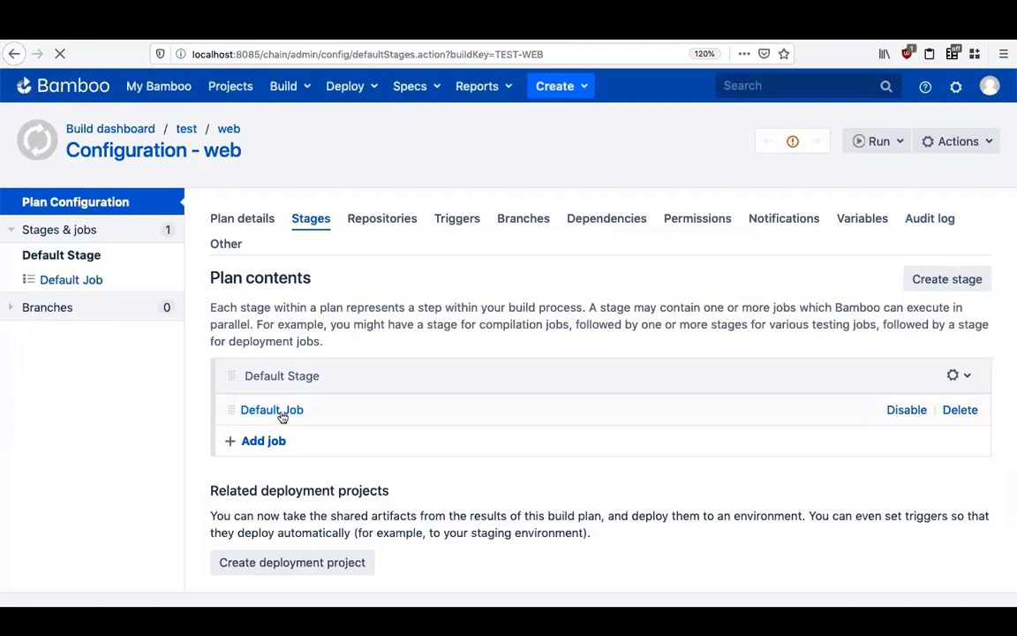
Step: Add a REST API Static Security Testing task to the Default Job from the task search
left_click(272, 409)
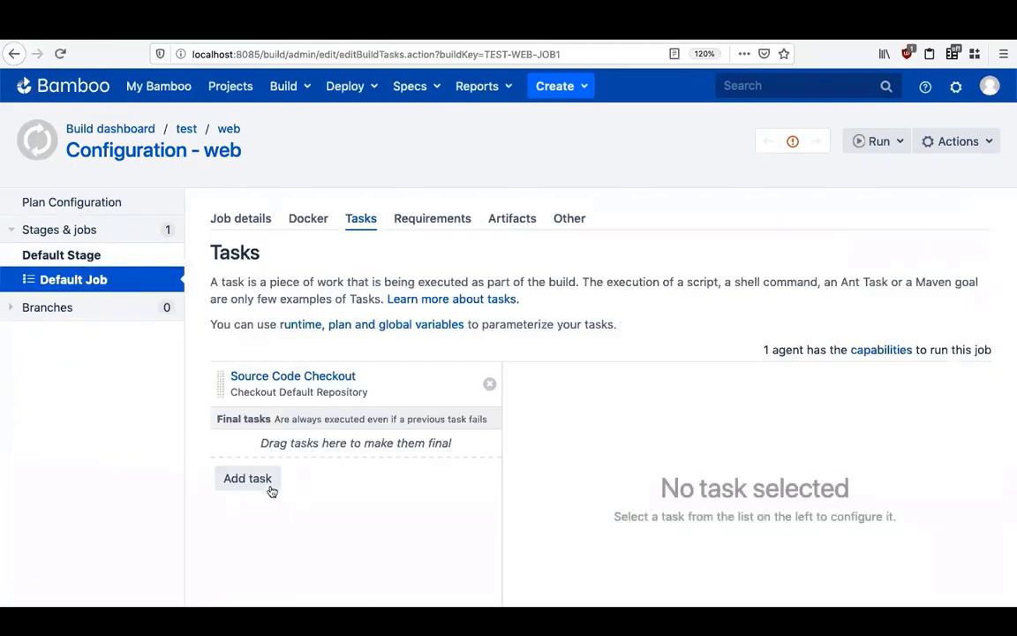
left_click(247, 476)
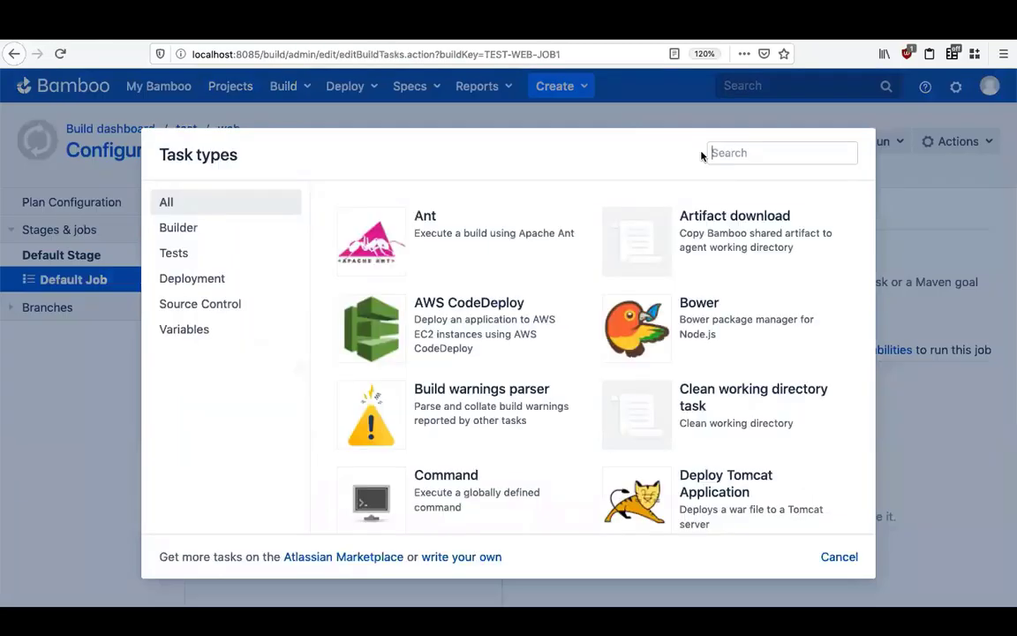
type("API")
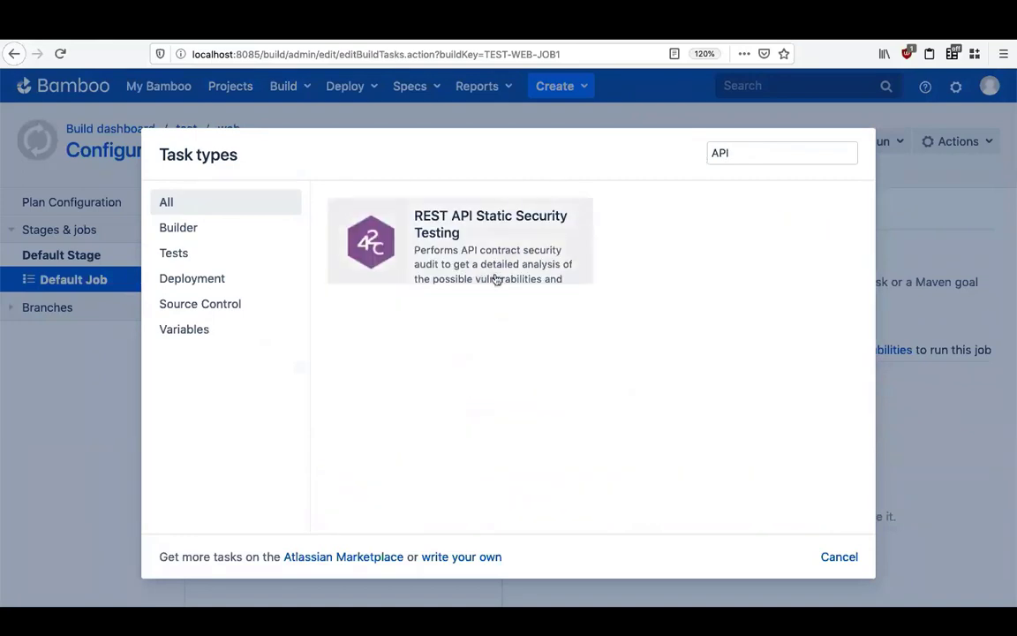
mouse_move(496, 264)
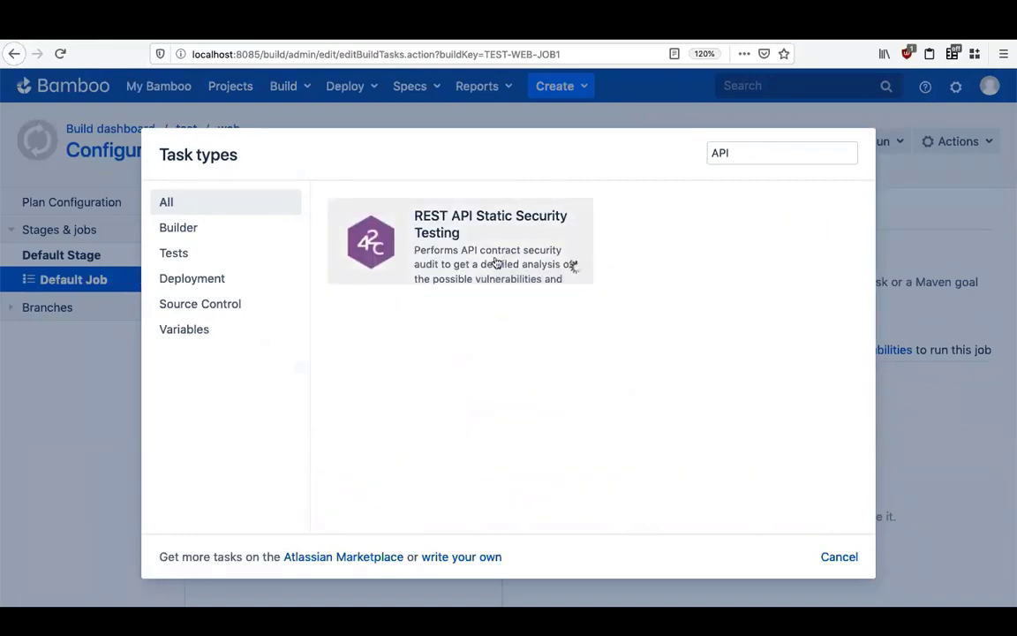
left_click(459, 240)
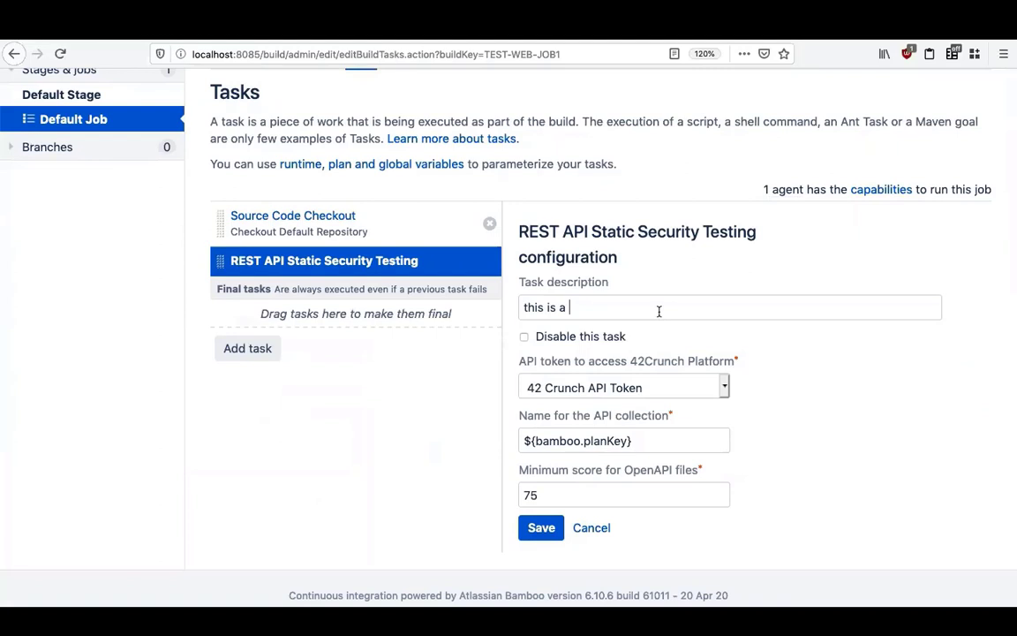
Step: Describe the task as an api audit, keep ${bamboo.planKey} and minimum score 75, and save it
type("n api audit")
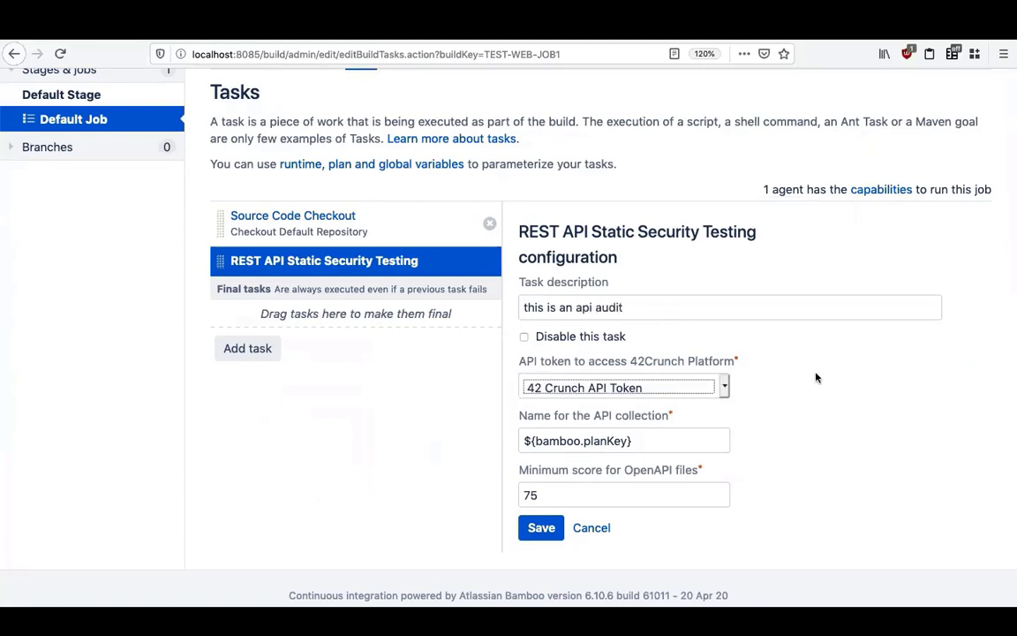
mouse_move(692, 445)
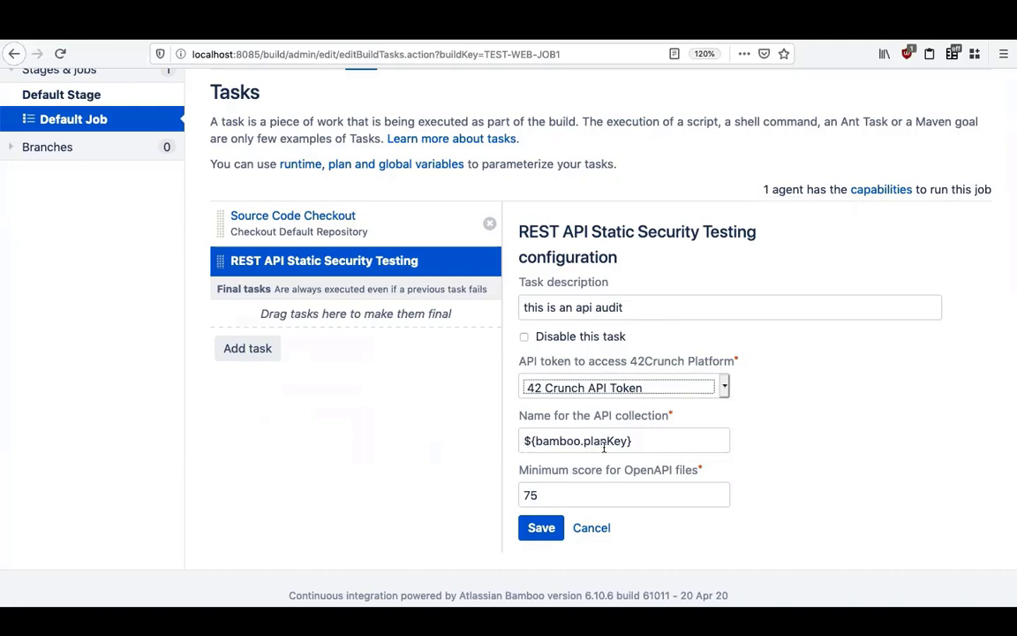
mouse_move(639, 533)
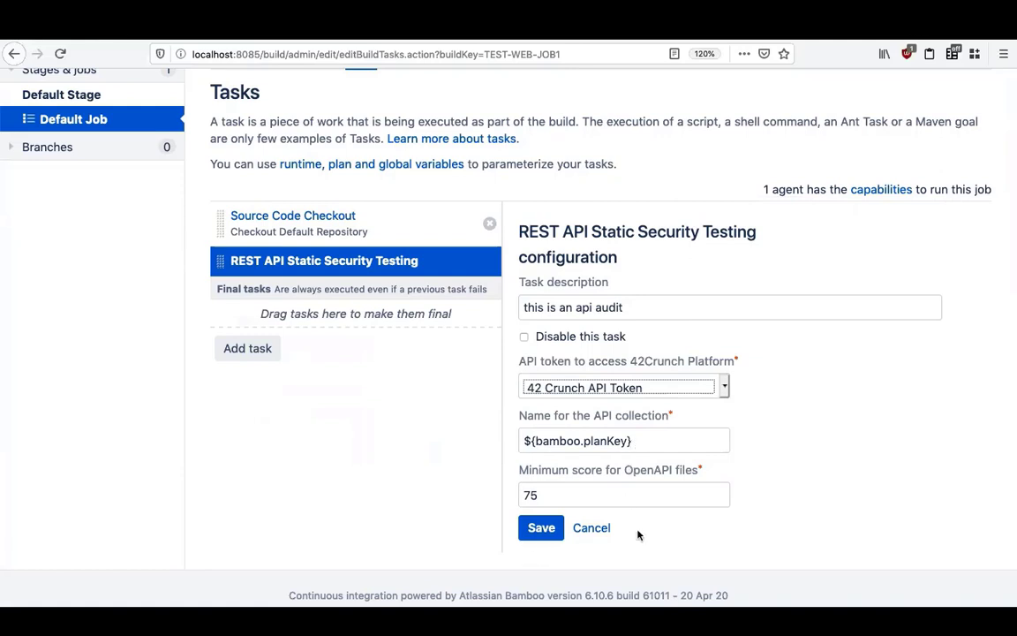
mouse_move(689, 533)
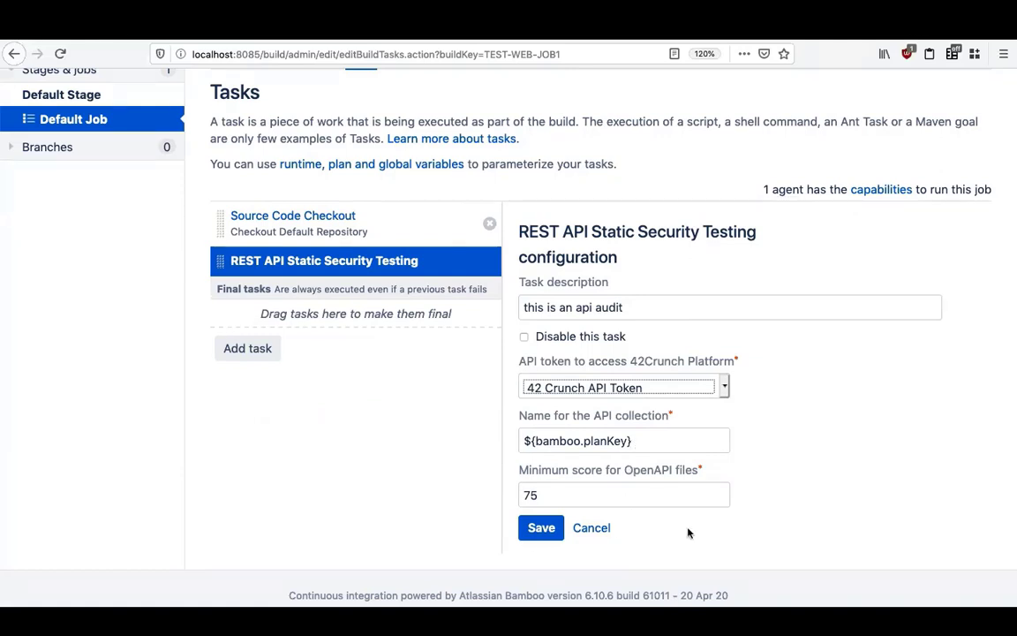
left_click(540, 526)
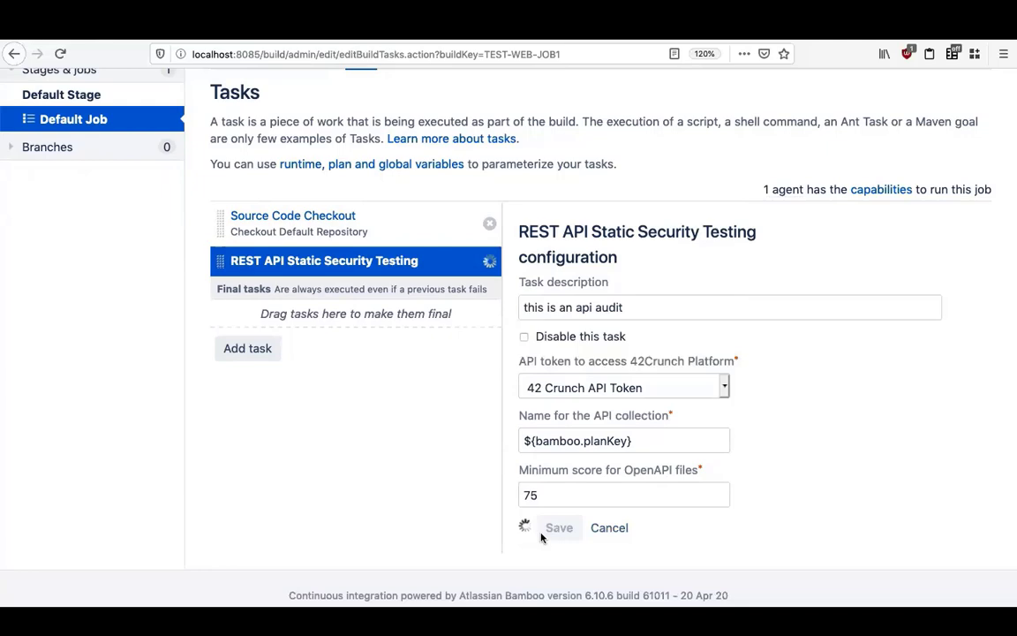
left_click(558, 526)
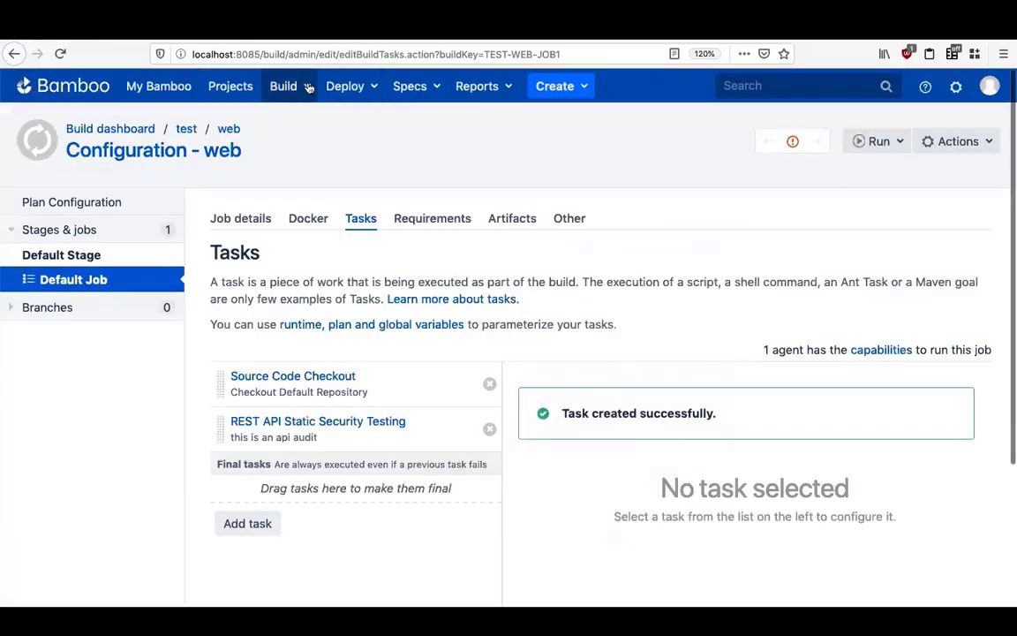
left_click(229, 85)
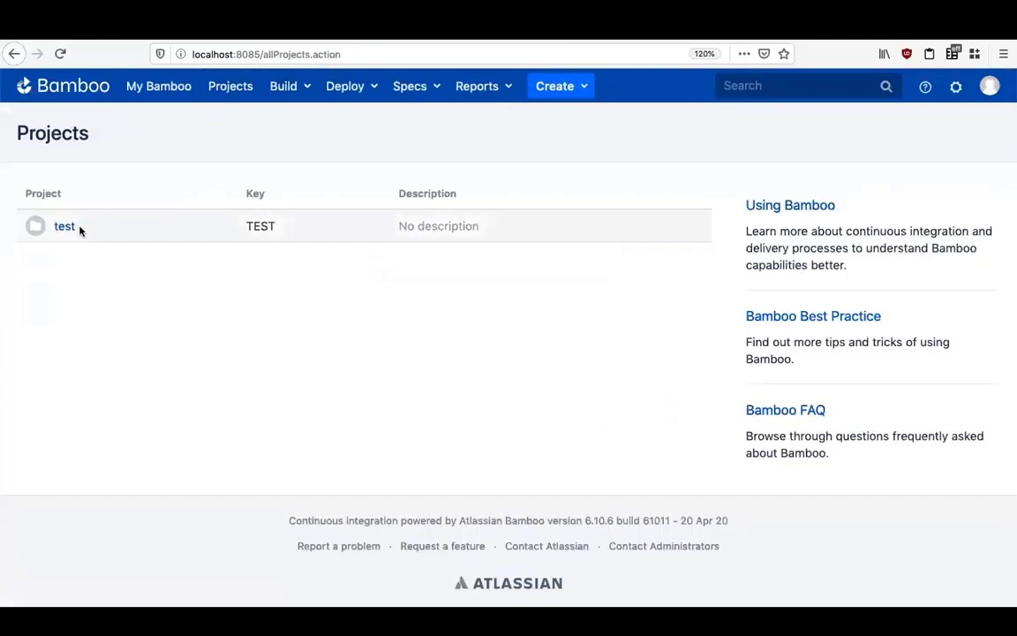
Step: Run a new build of the test project's web plan, producing build #2
left_click(63, 226)
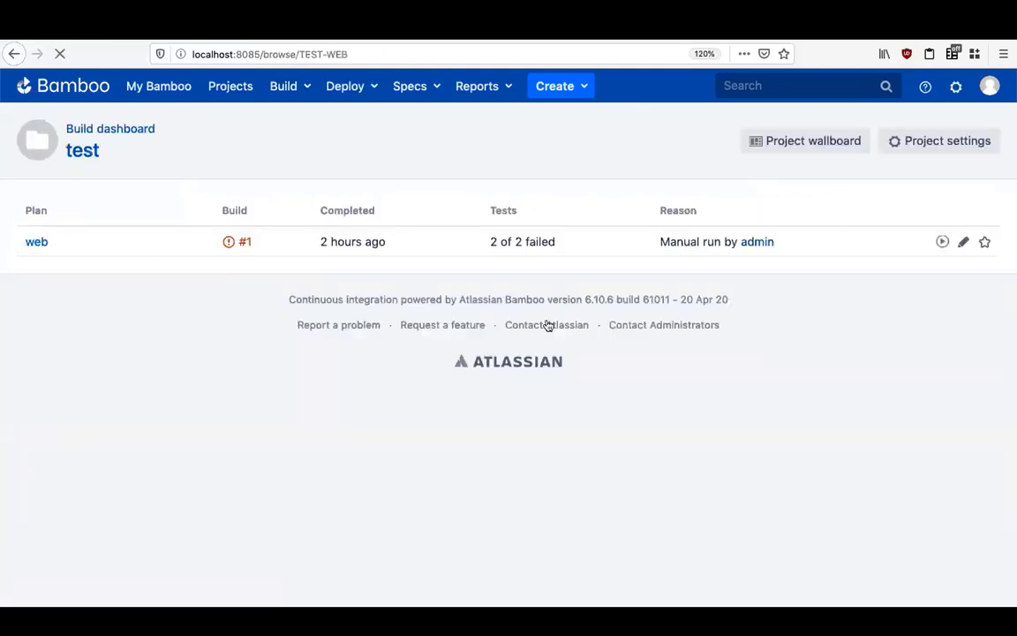
left_click(35, 240)
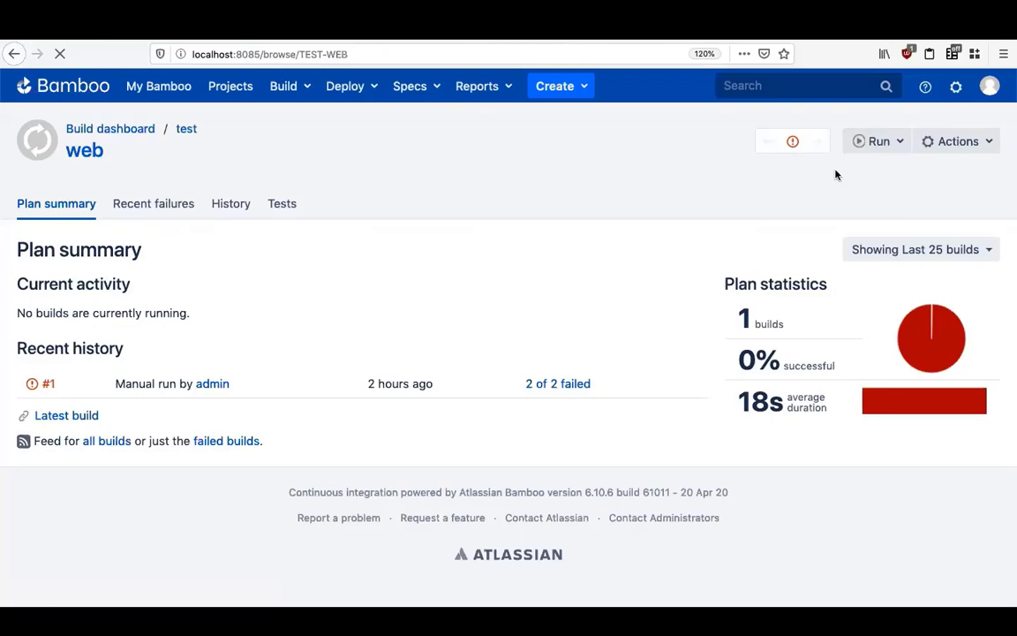
left_click(872, 141)
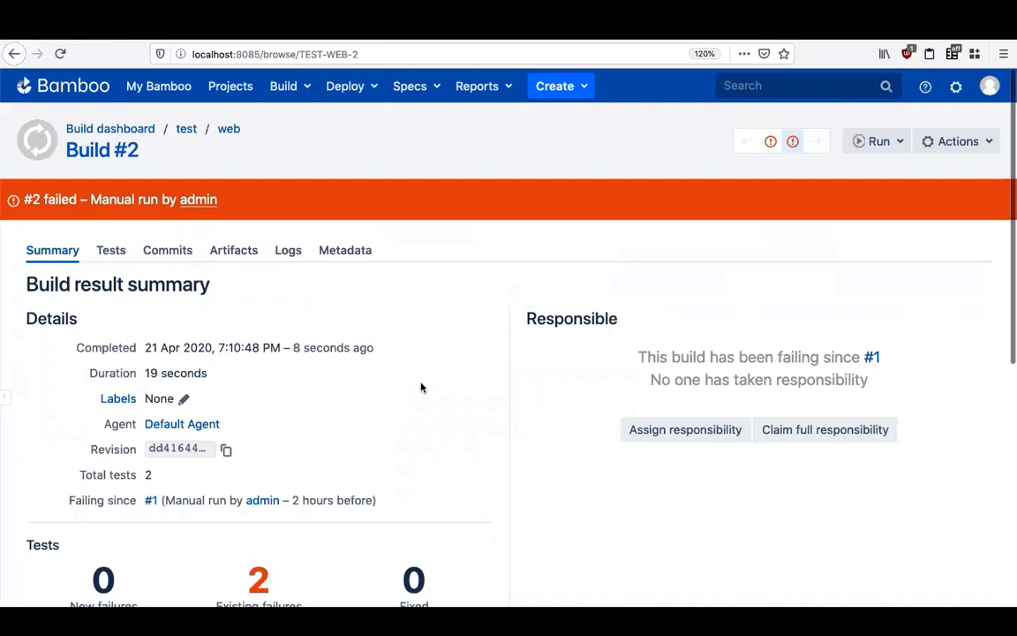
scroll("down", 3)
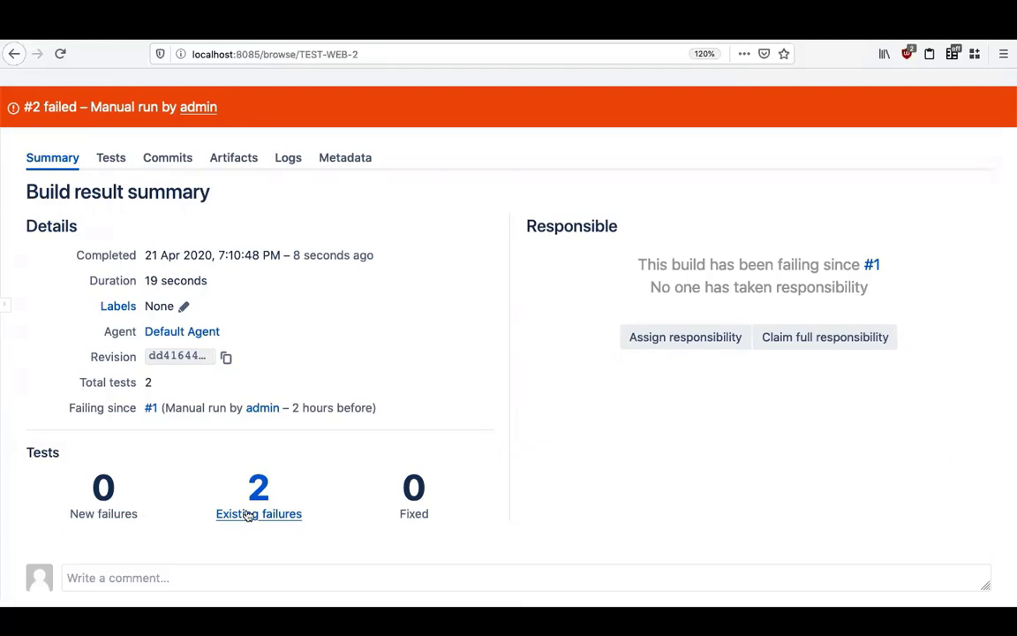
Step: Expand the two failed API Contract Security Audit tests and select the first failure's 42Crunch report link
left_click(258, 512)
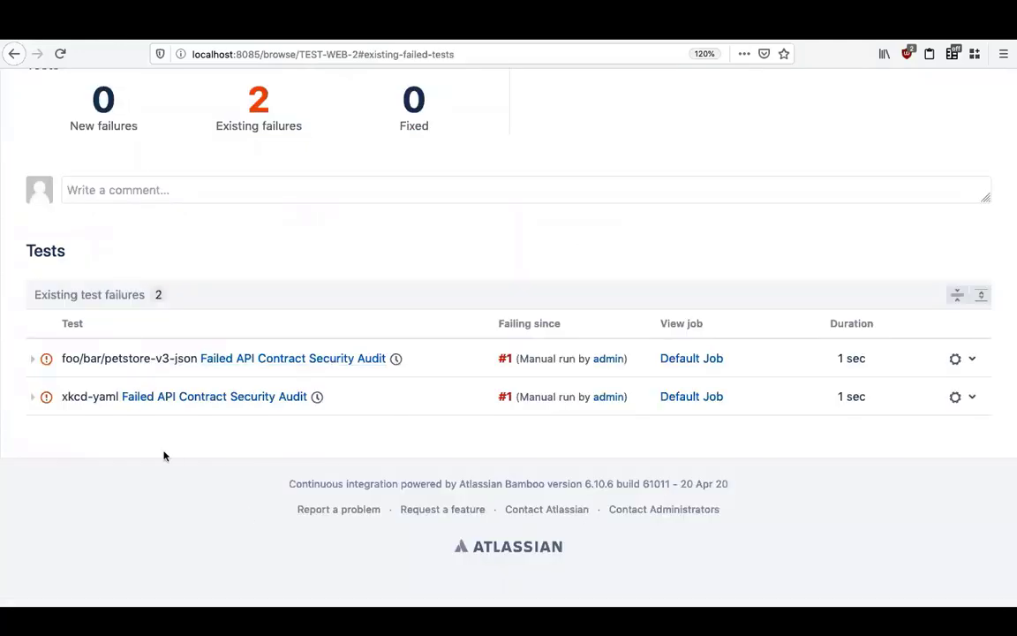
left_click(32, 357)
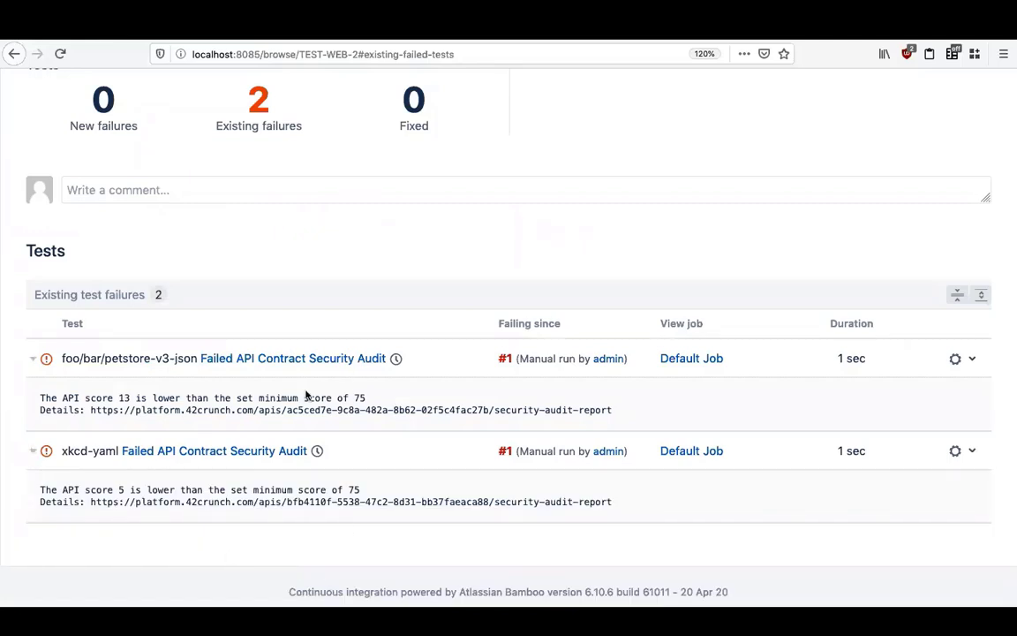
mouse_move(90, 409)
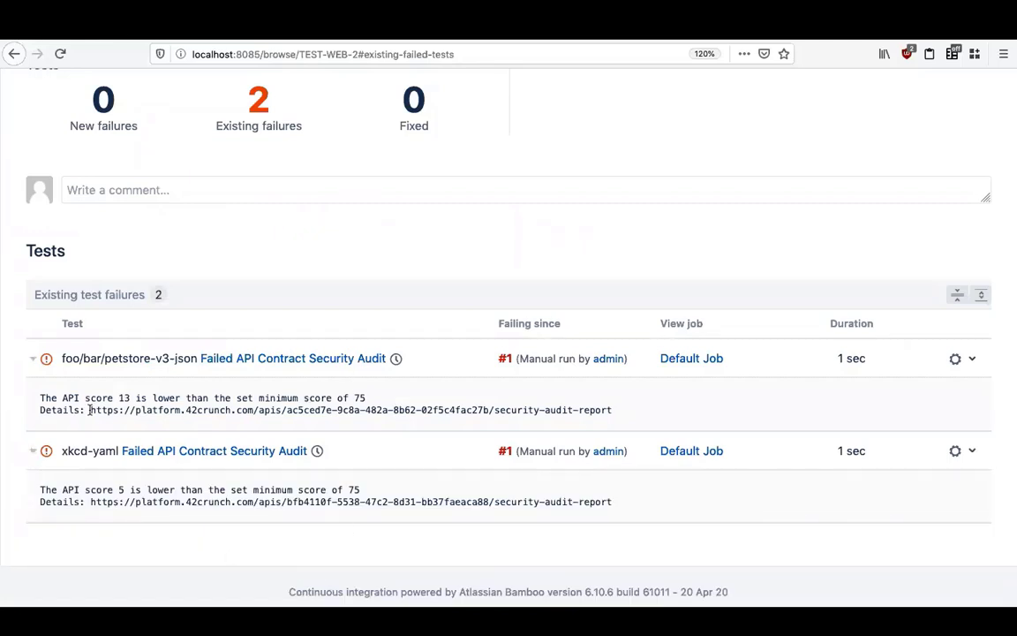
double_click(349, 409)
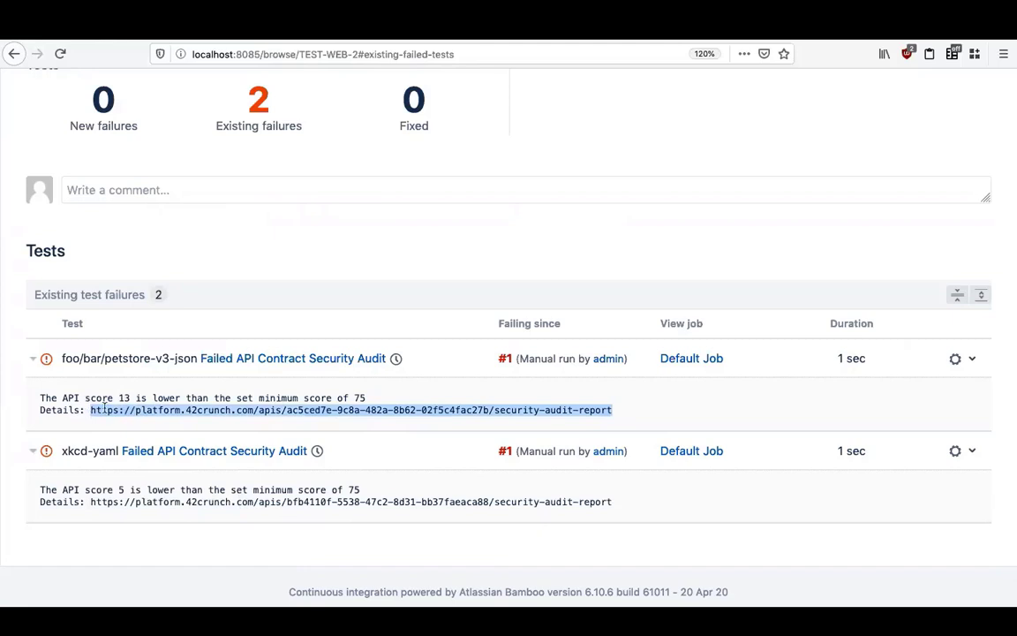
right_click(349, 409)
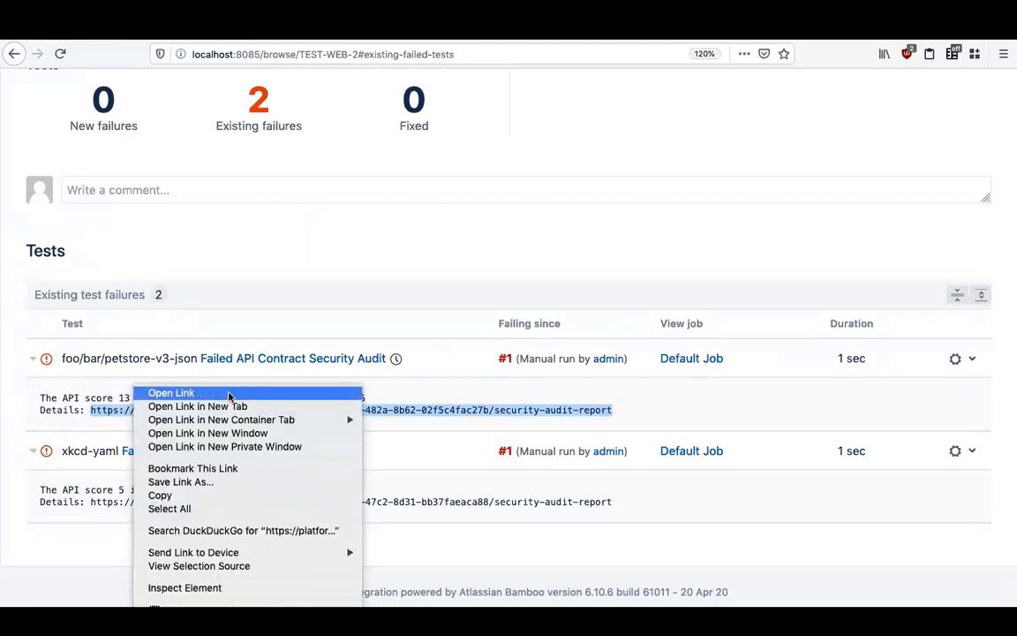
Step: View the petstore-v3 audit report scoring 13 of 100 on the 42Crunch Platform
left_click(169, 392)
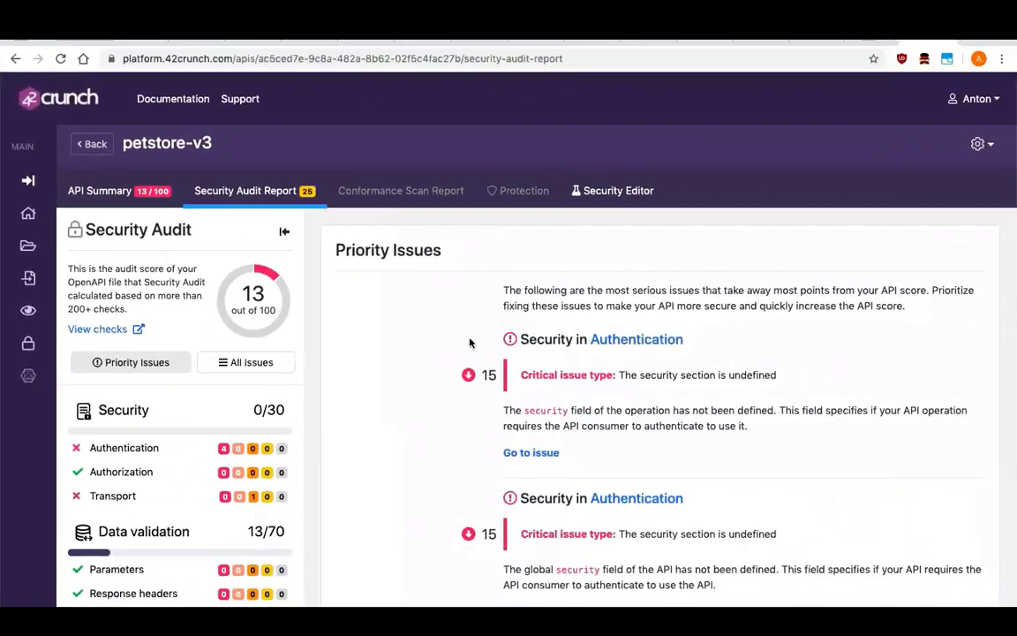
mouse_move(860, 120)
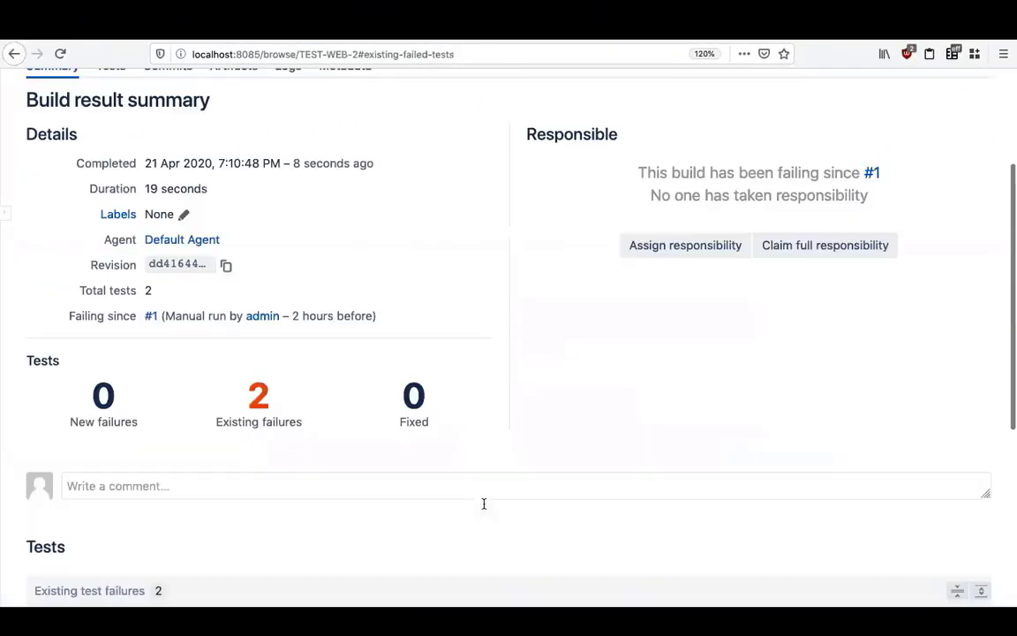
Step: View the Default Job's raw log for build #2 listing the audited API scores and report URLs
left_click(288, 249)
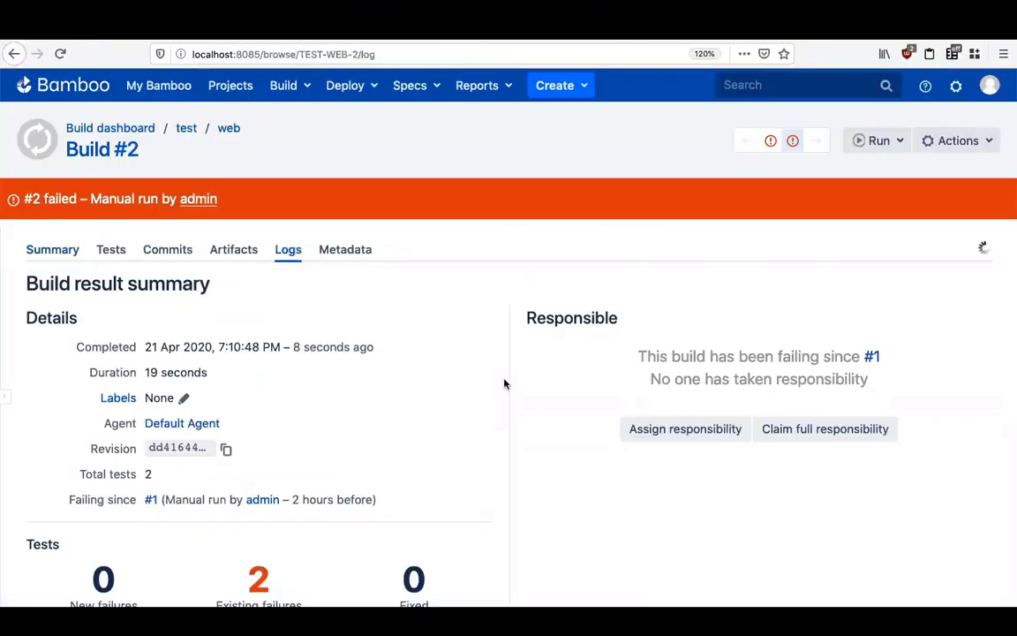
left_click(288, 249)
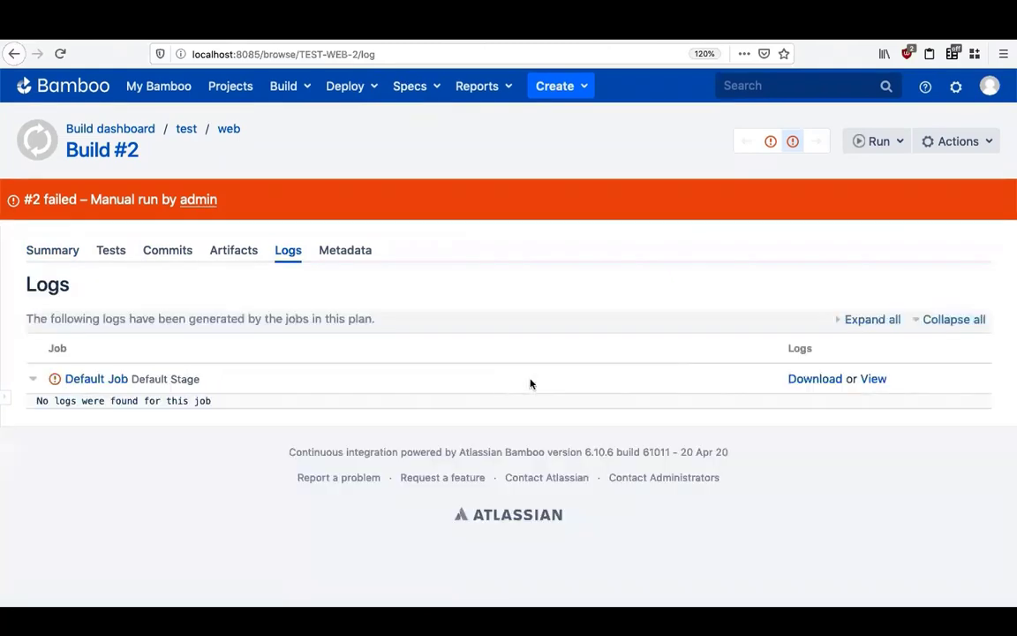
left_click(872, 378)
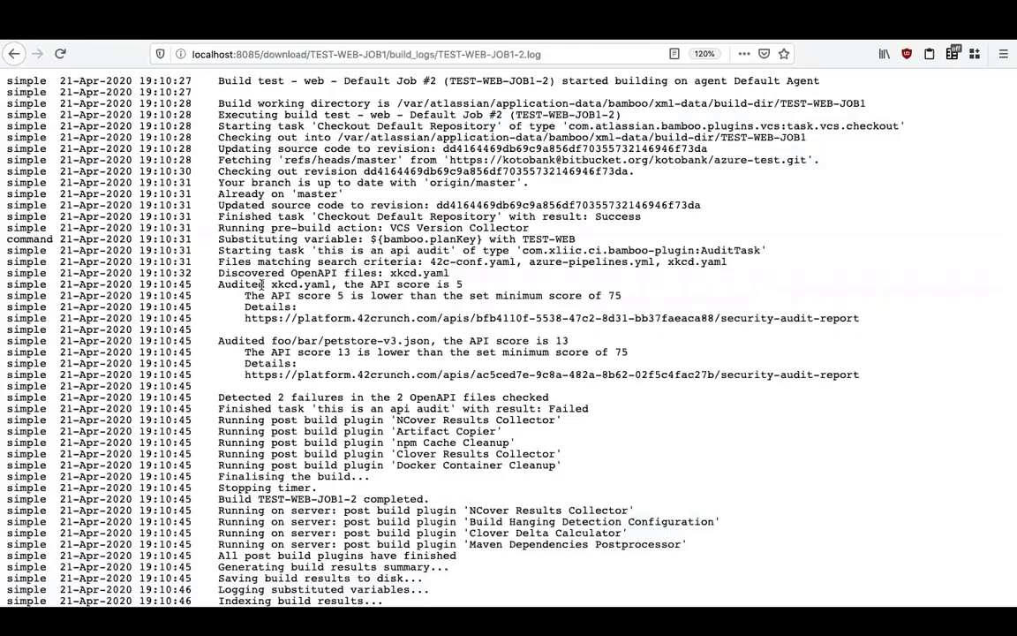